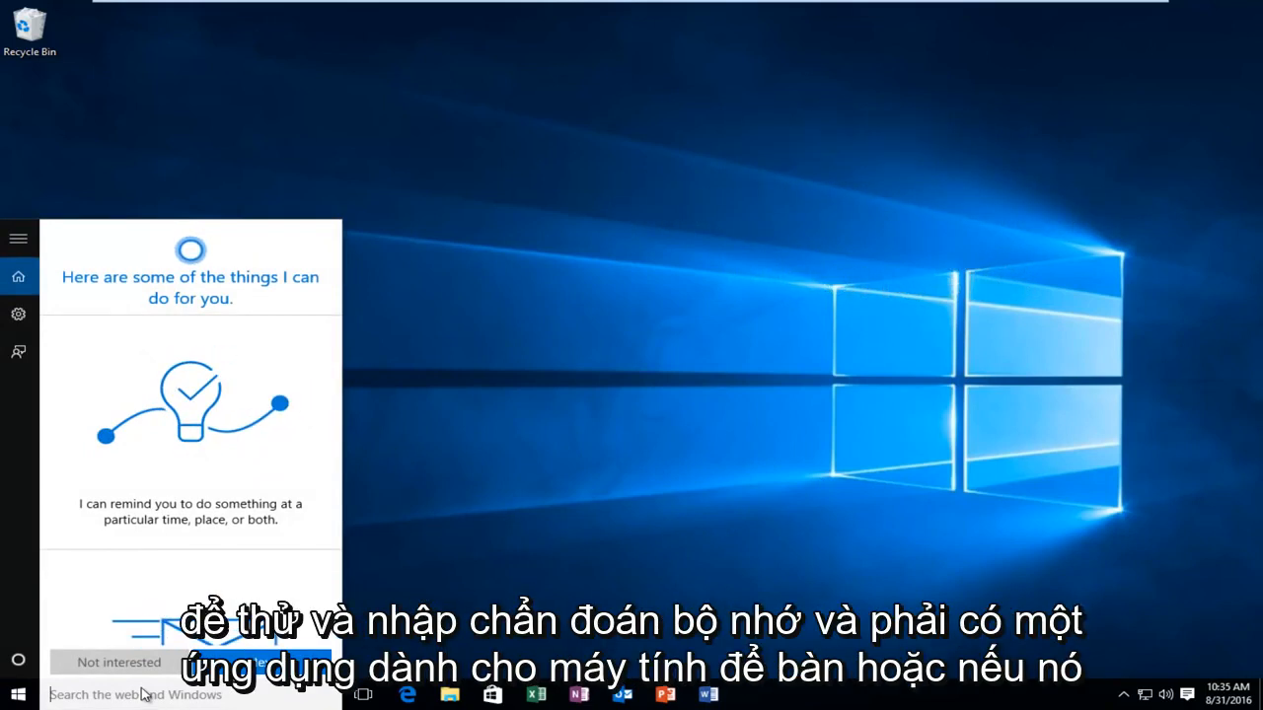
# Search 'memory dis' from Start to launch Windows Memory Diagnostic
pyautogui.write('memory dis')
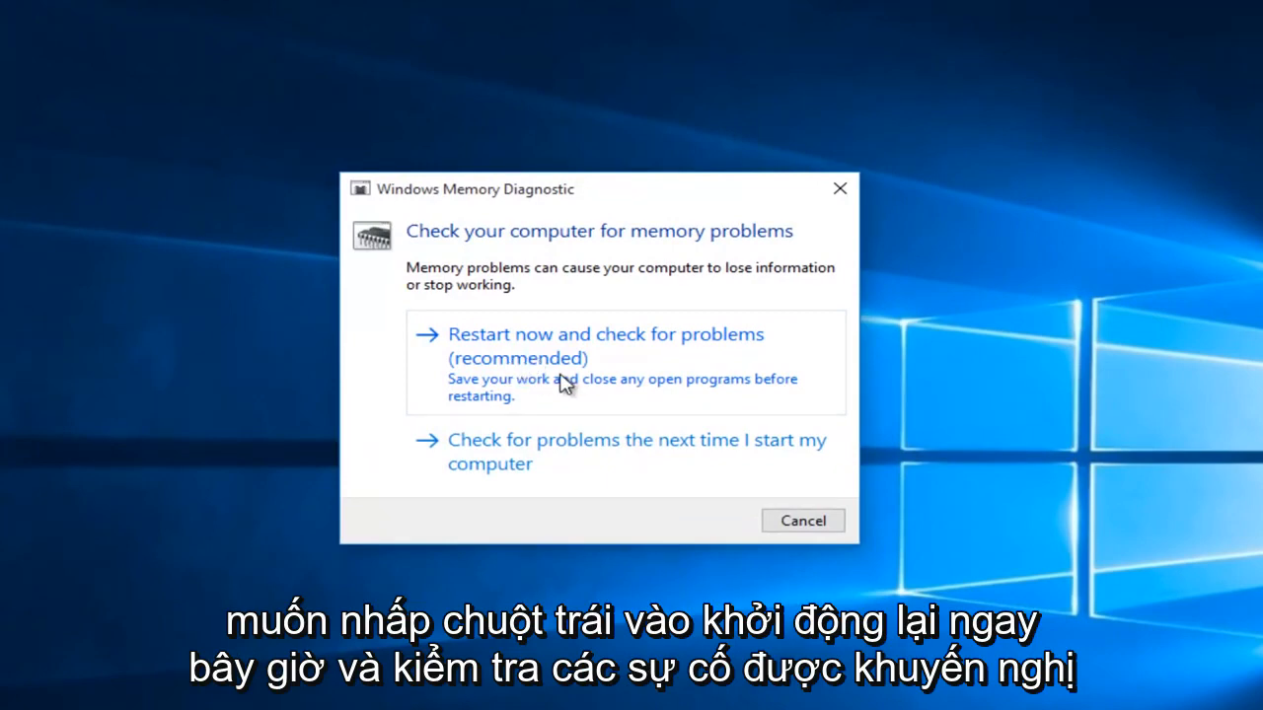
pyautogui.click(604, 345)
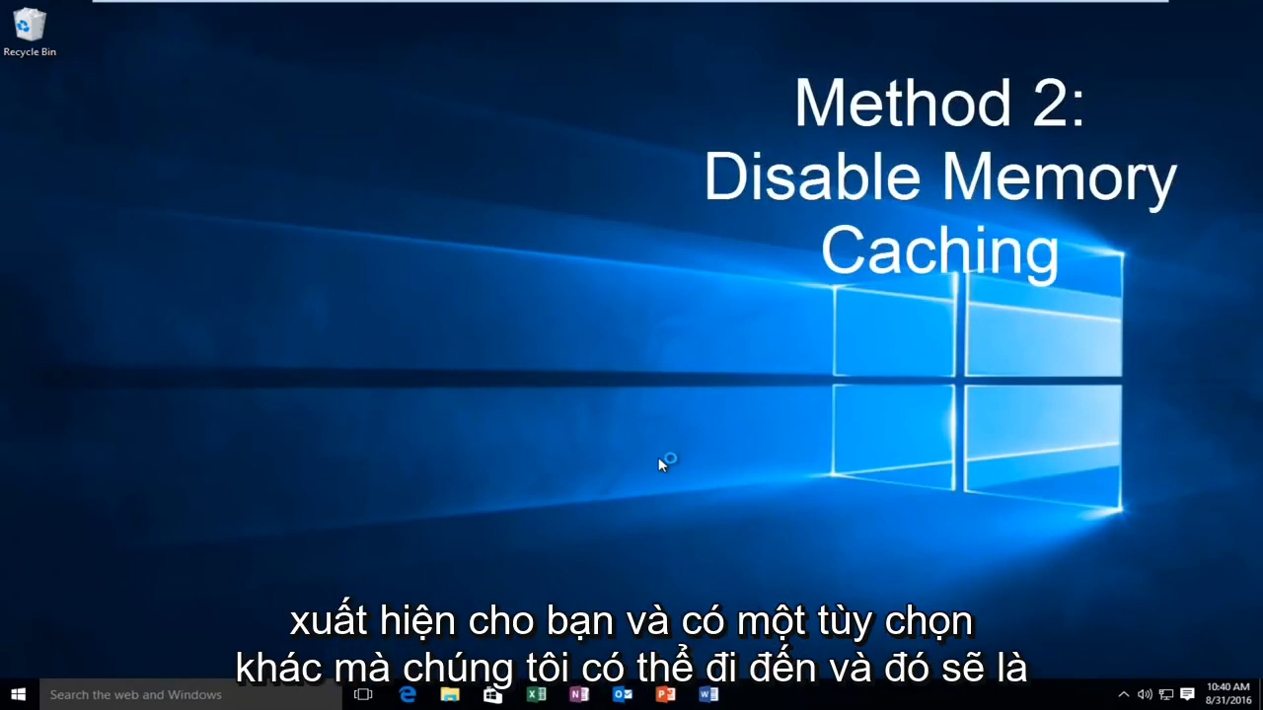
pyautogui.moveTo(292, 592)
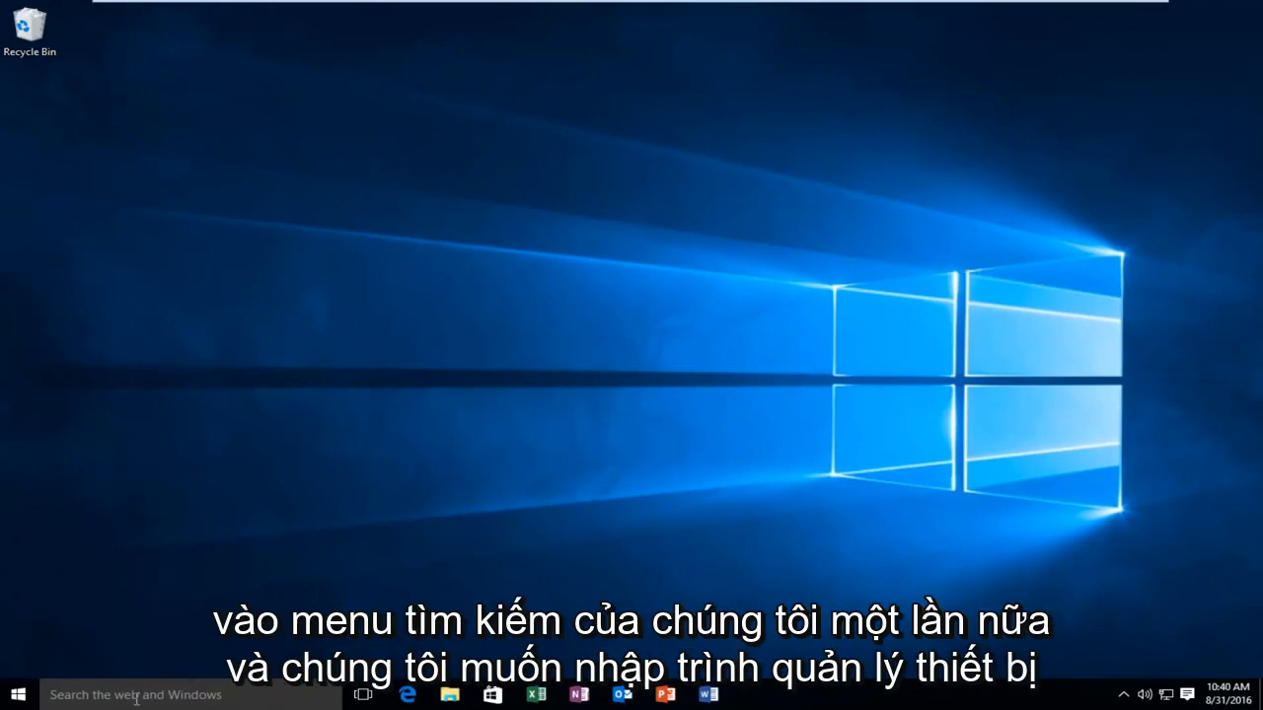
# Search 'device manager' from Start to launch Device Manager
pyautogui.write('device manager')
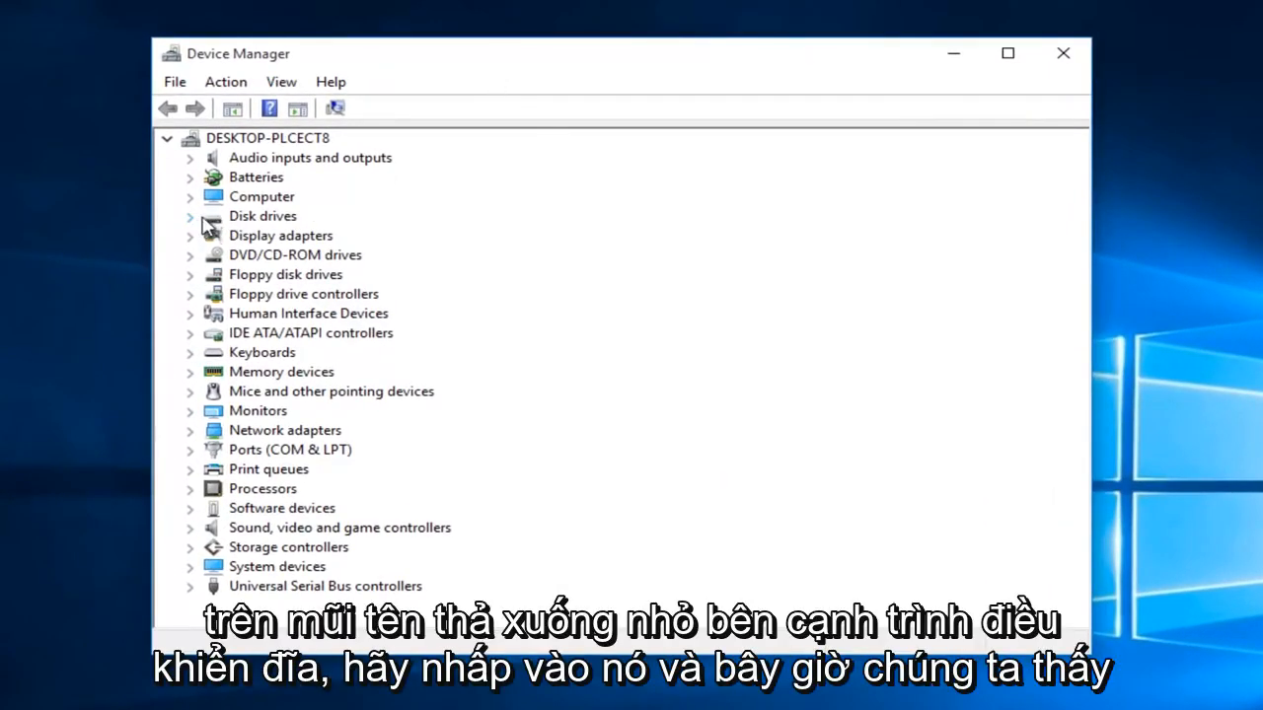
# Expand Disk drives and open the VMware Virtual S SCSI Disk Device properties
pyautogui.click(190, 215)
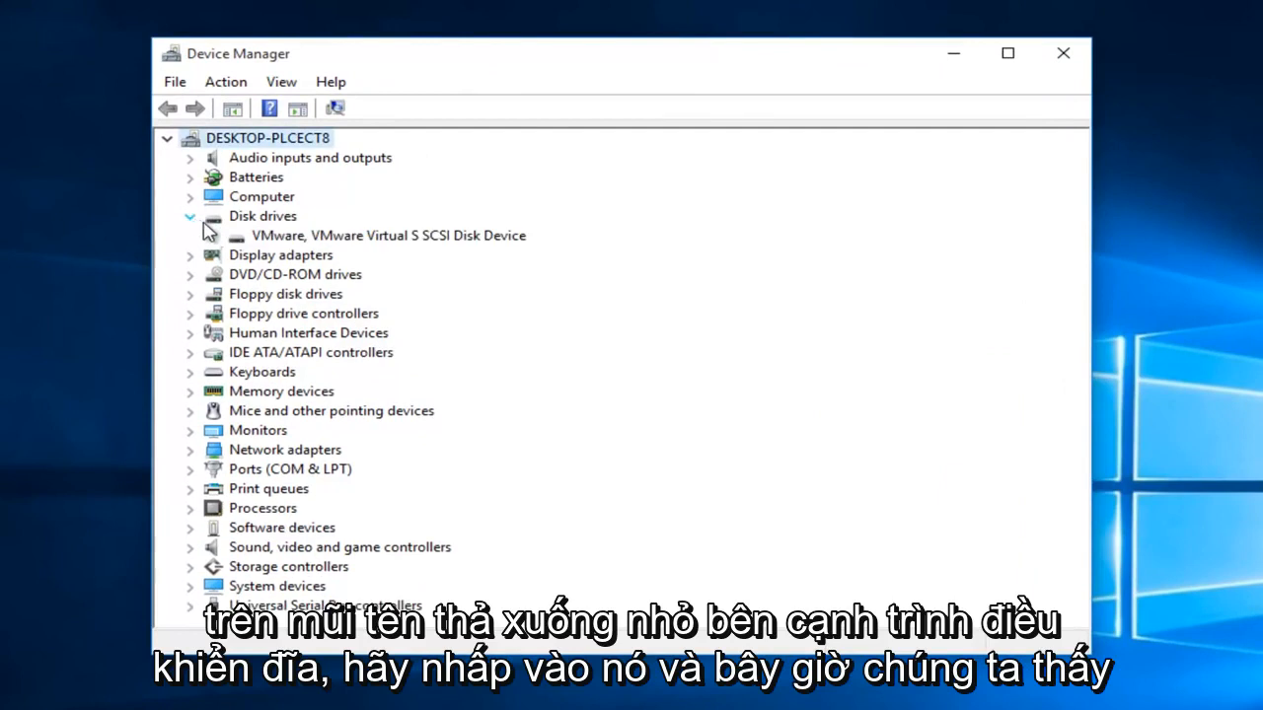
pyautogui.click(387, 235)
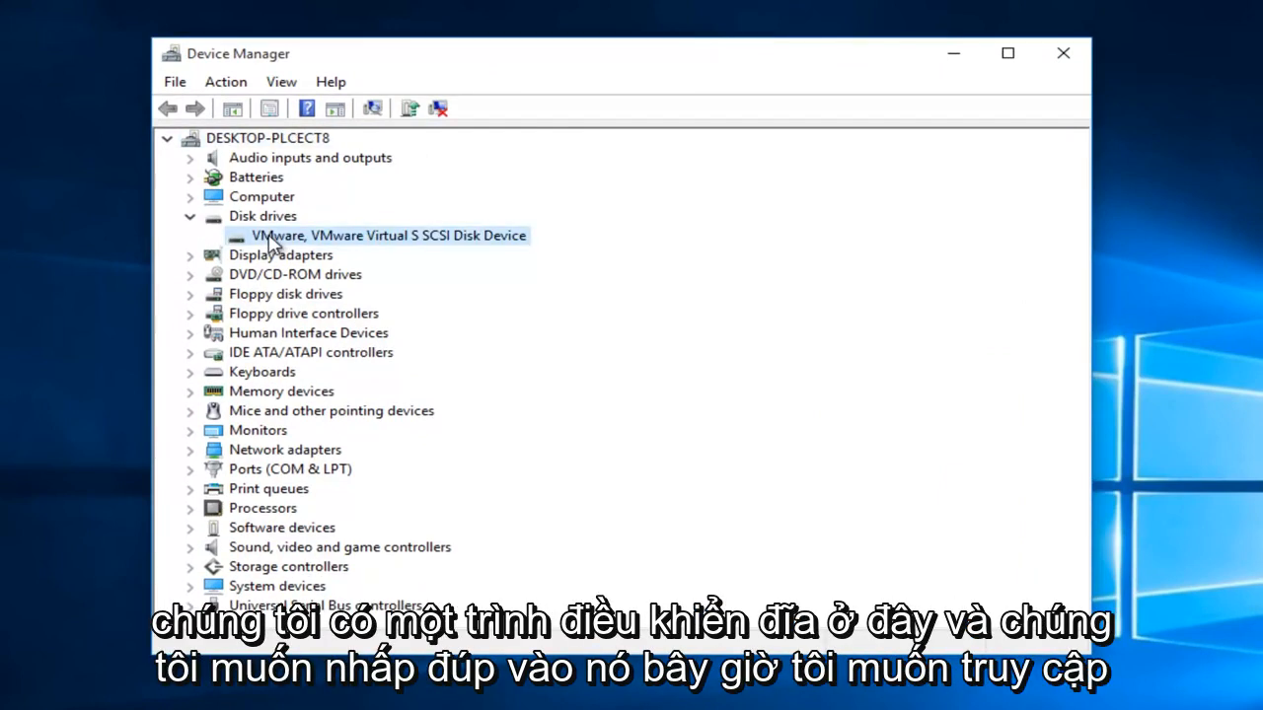
pyautogui.doubleClick(387, 235)
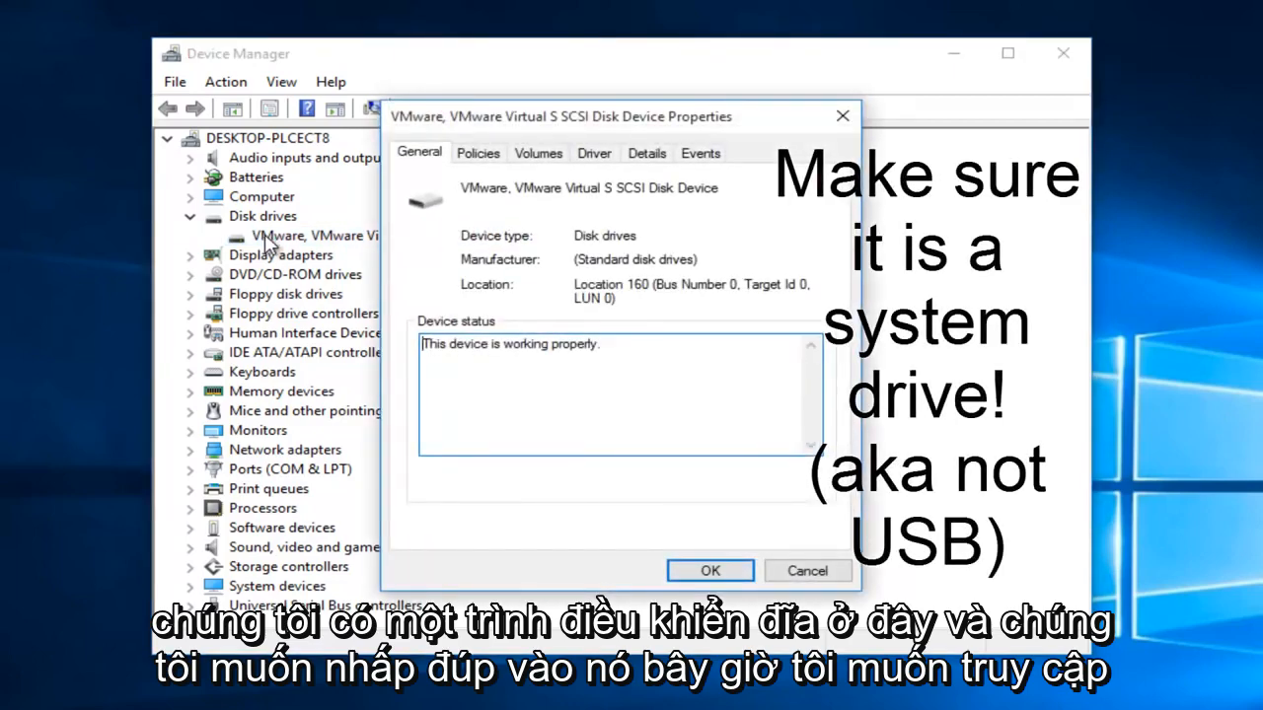
# Set the disk's removal policy to Quick removal under Policies and confirm with OK
pyautogui.click(478, 154)
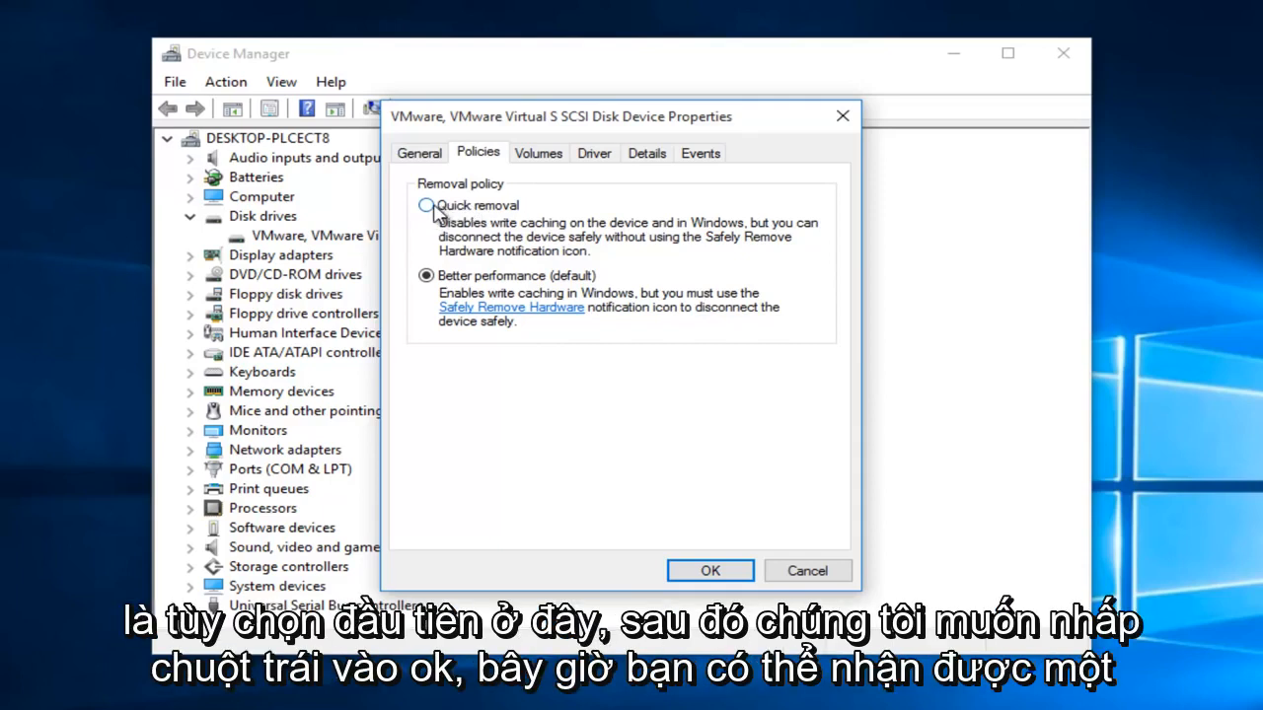
pyautogui.click(426, 205)
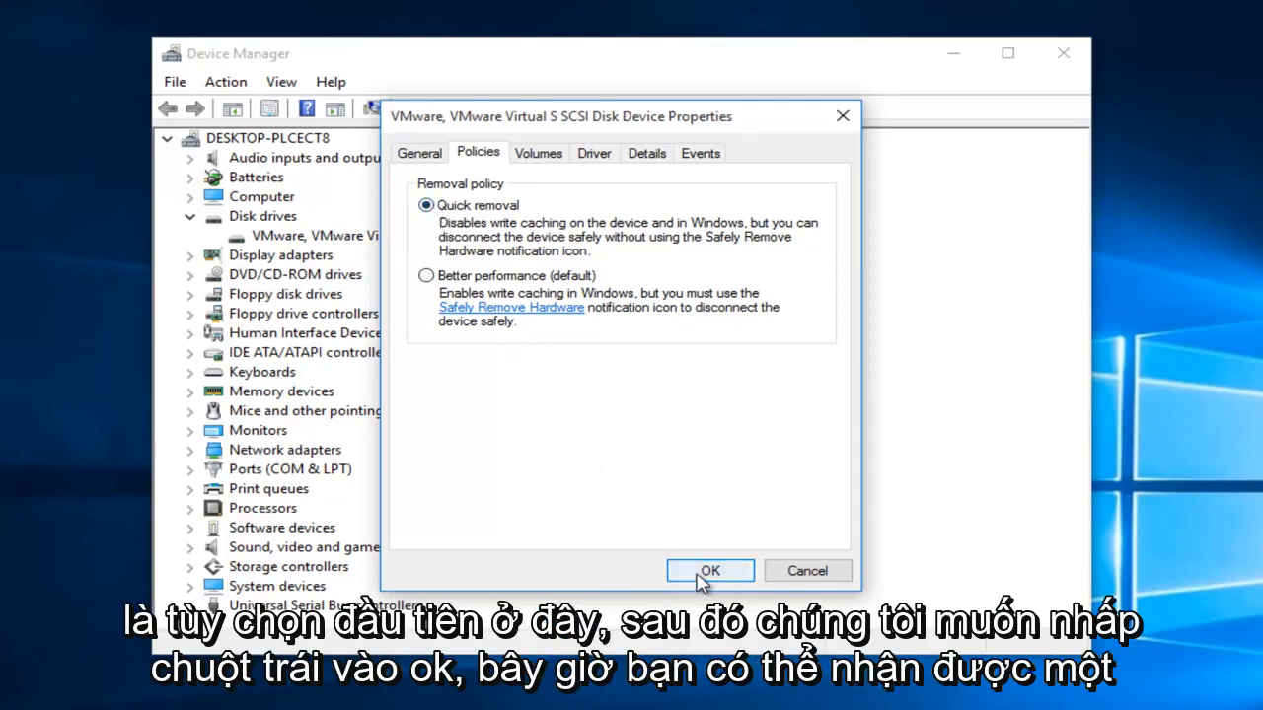
pyautogui.click(711, 571)
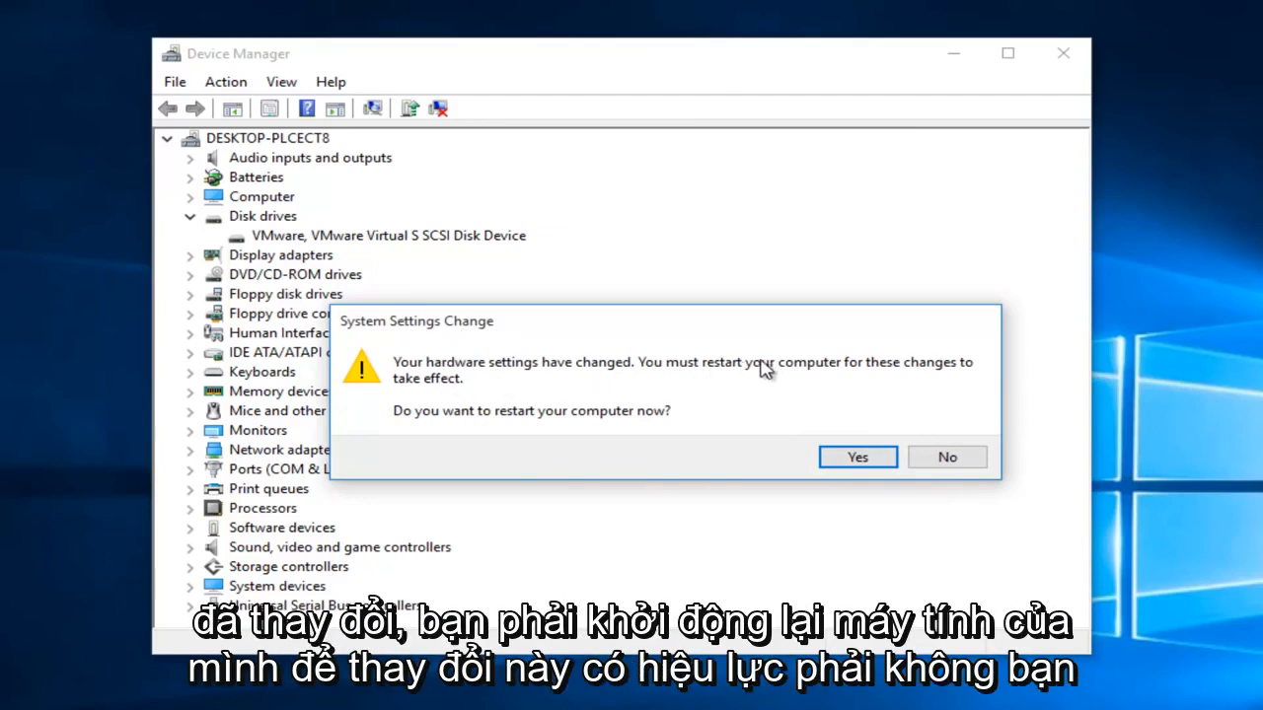
pyautogui.moveTo(395, 438)
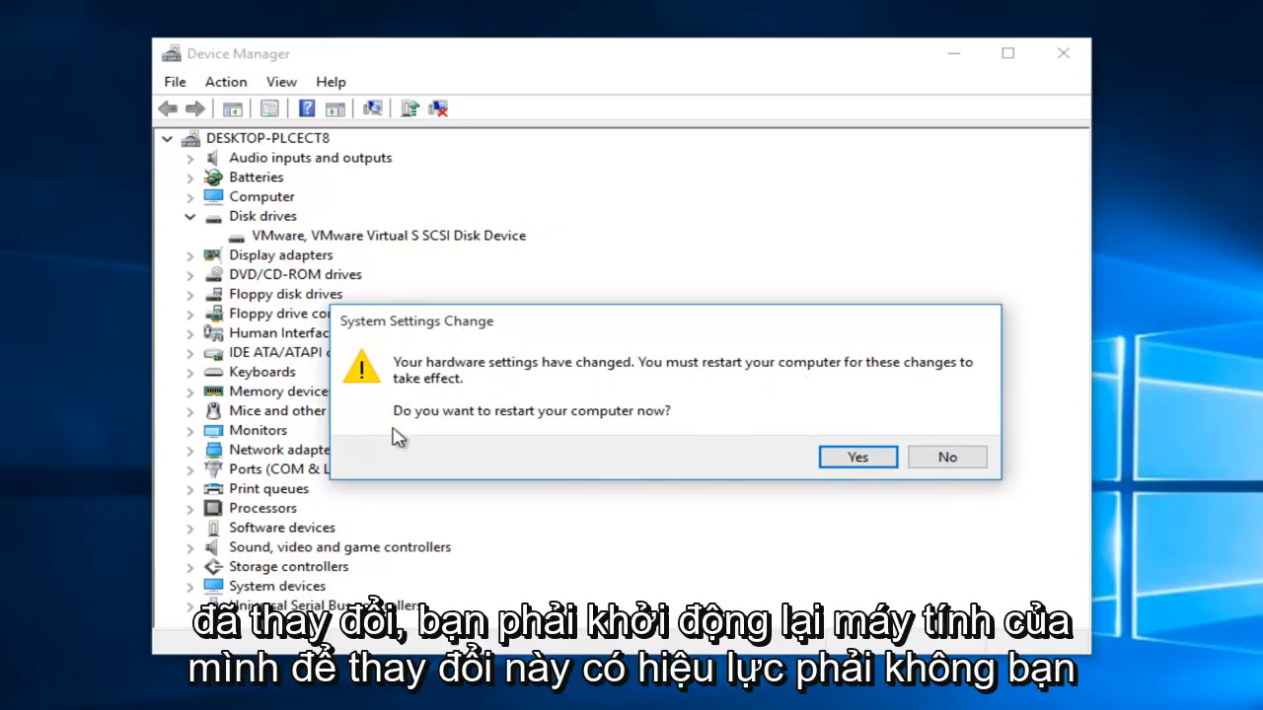
pyautogui.moveTo(768, 444)
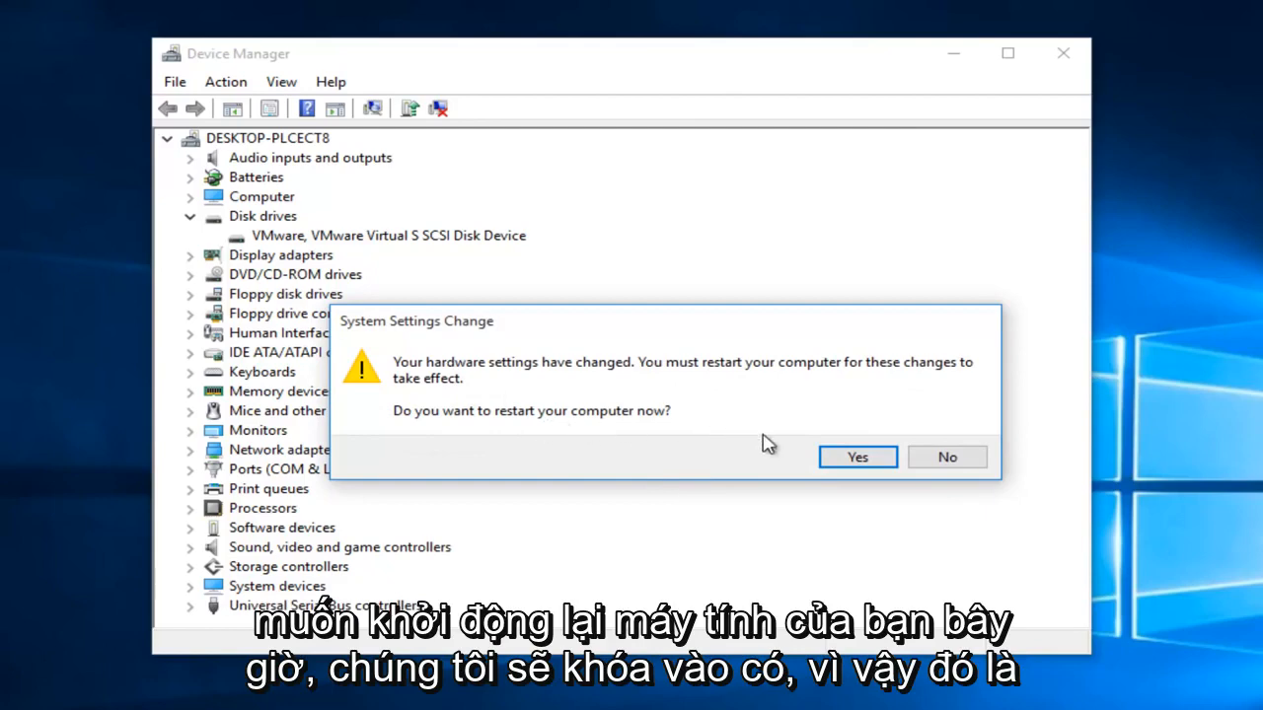